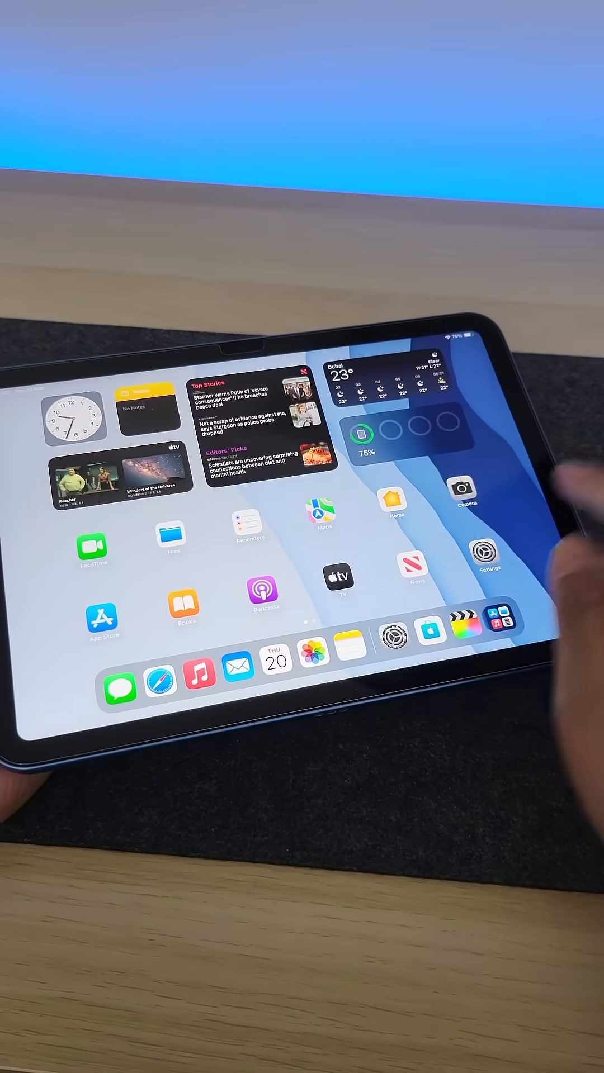
# Step: Swipe across the Home Screen toward the Final Cut Pro app
pyautogui.hscroll(-3)
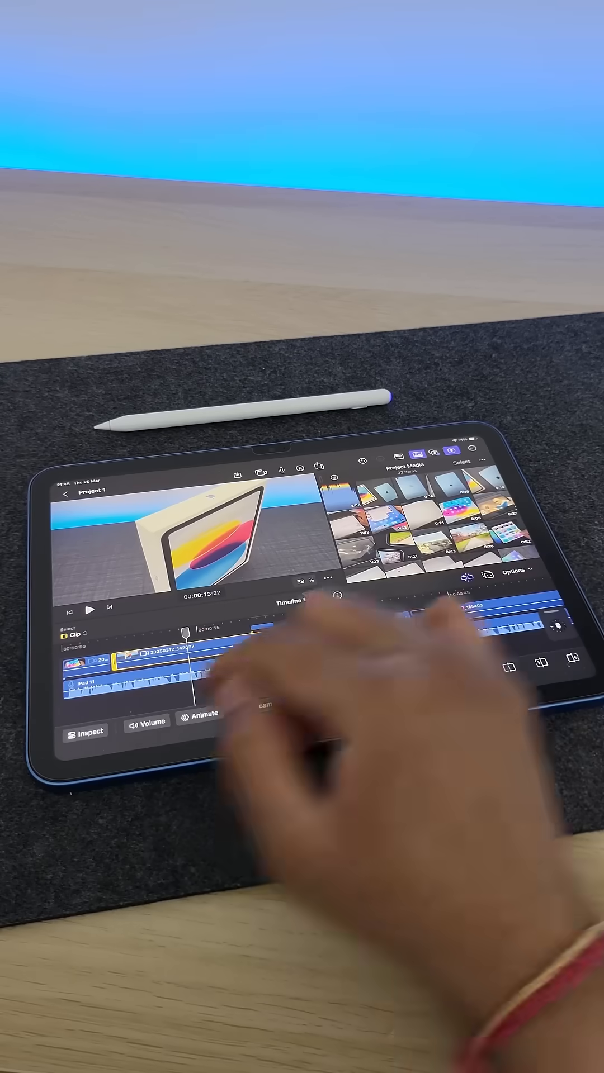
# Step: Place a clip from Project Media onto the Project 1 timeline
pyautogui.click(86, 731)
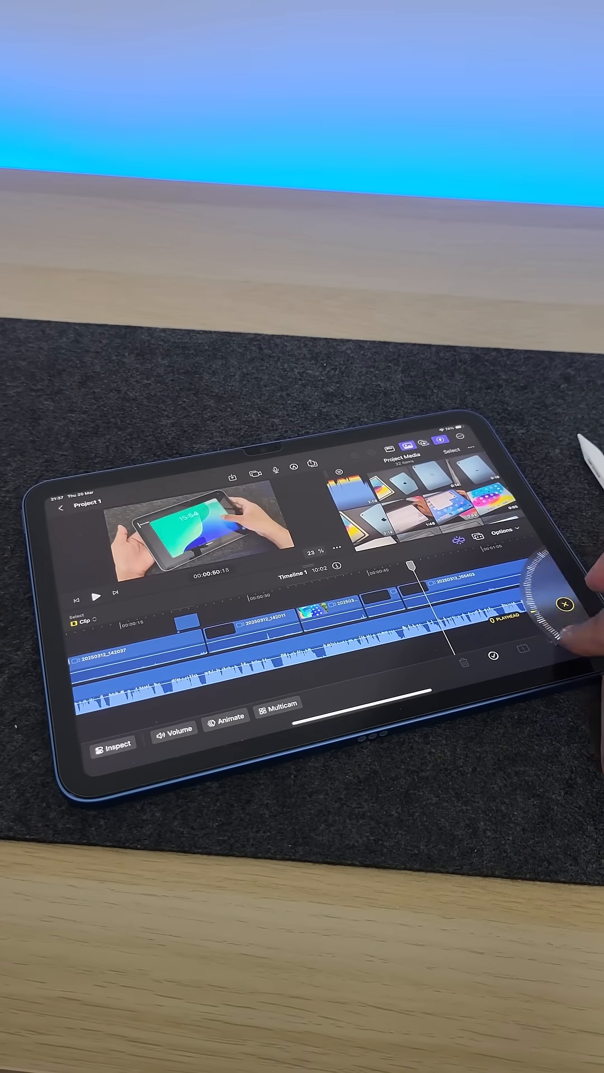
# Step: Bring up the export Video Options for Project 1 (Default preset, HEVC, 3840×2160 MOV)
pyautogui.click(310, 463)
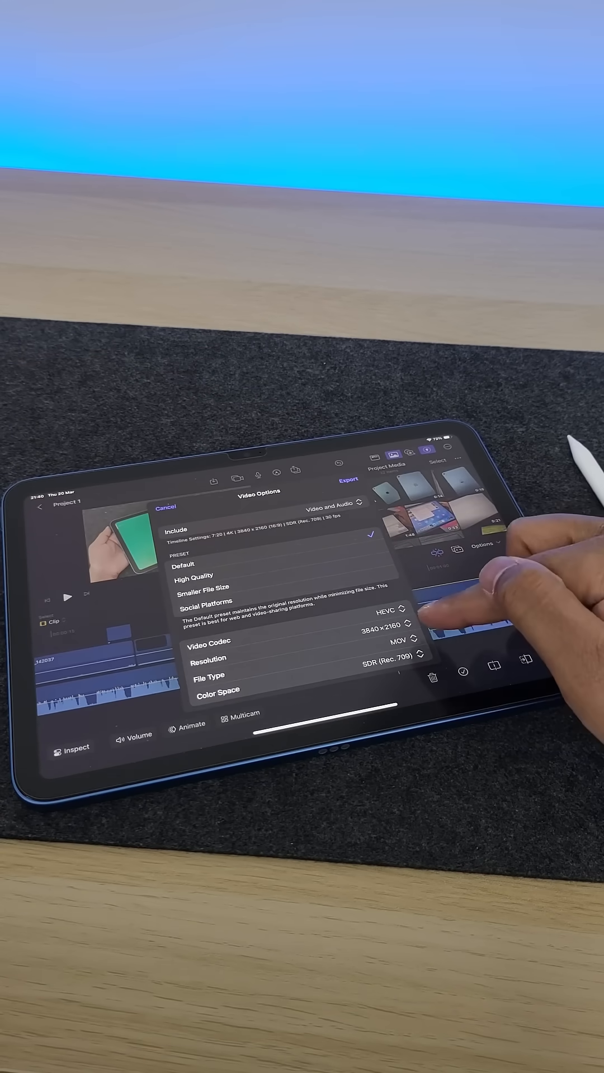
# Step: Set the export video codec to Apple ProRes 4444 XQ at 3840 × 2160 MOV
pyautogui.click(388, 627)
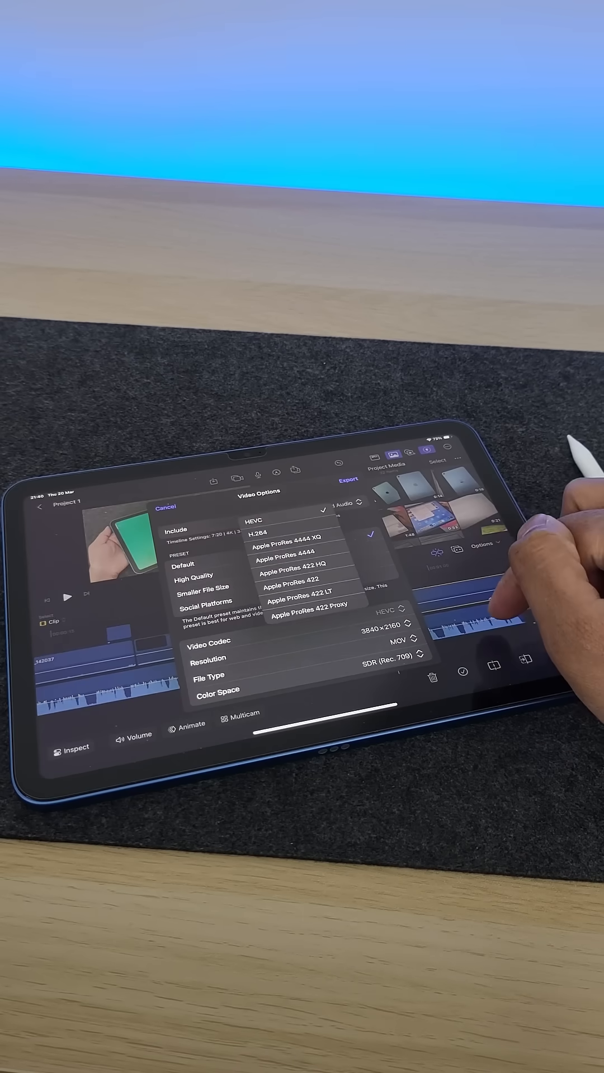
pyautogui.click(290, 545)
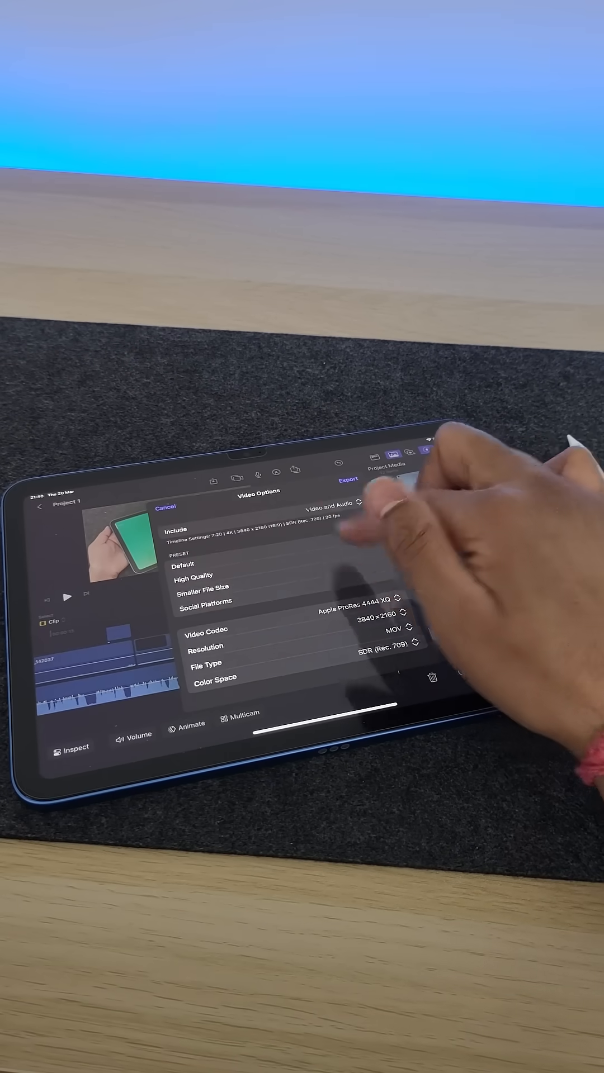